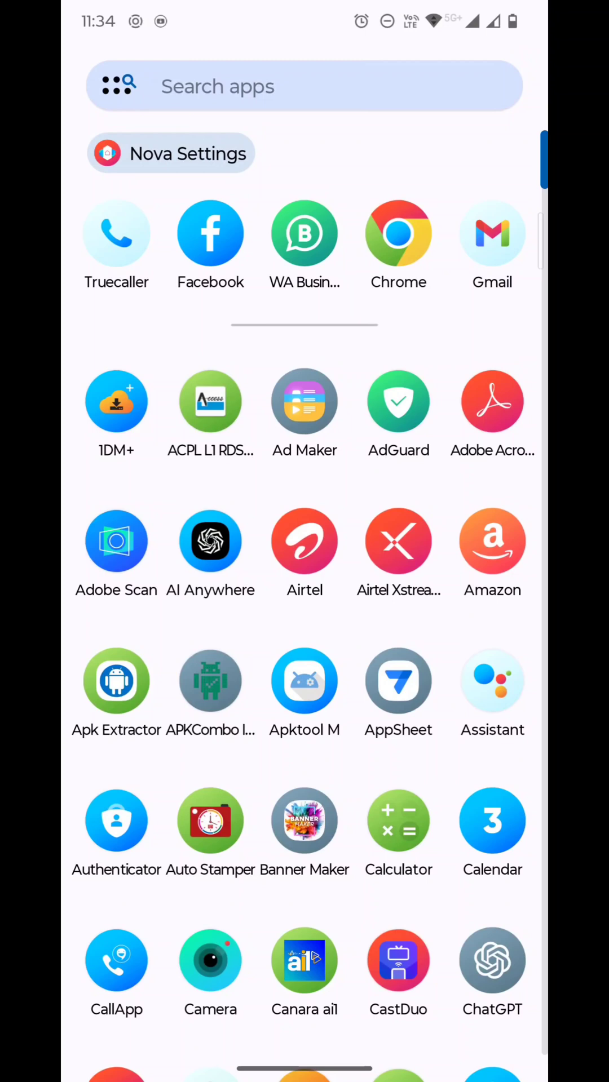
- Launch Apktool M and expand the installed applications list showing 1DM+
{"action": "left_click", "coordinate": [304, 681]}
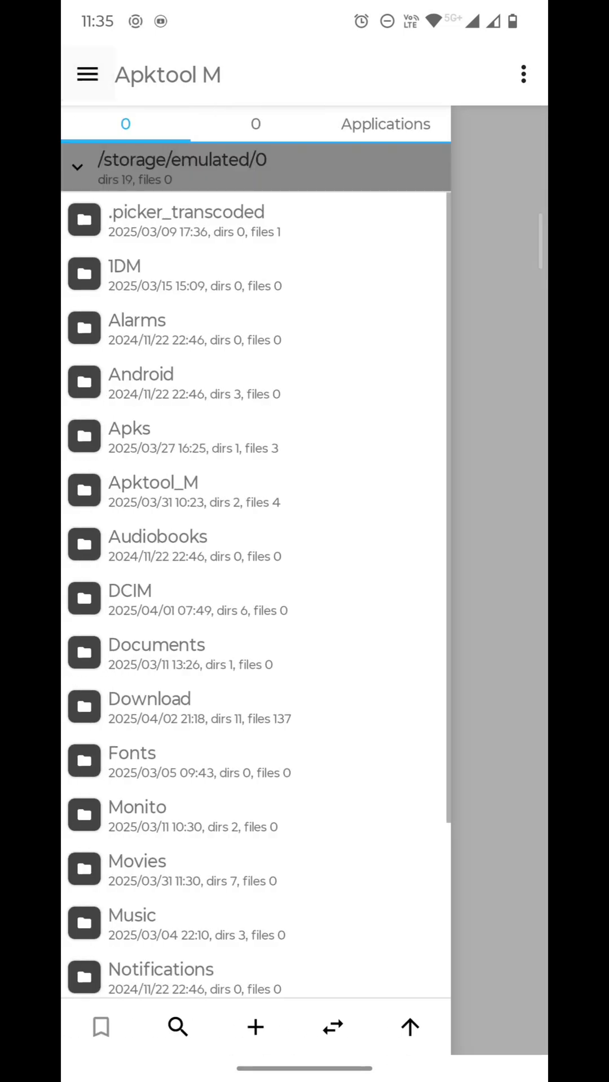
{"action": "left_click", "coordinate": [384, 124]}
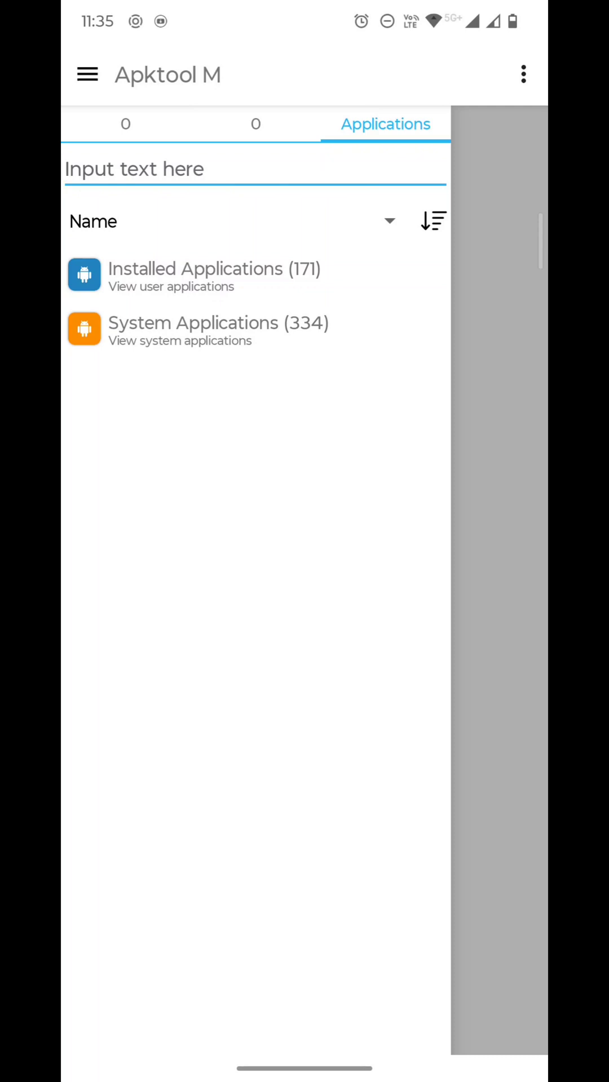
{"action": "left_click", "coordinate": [215, 277]}
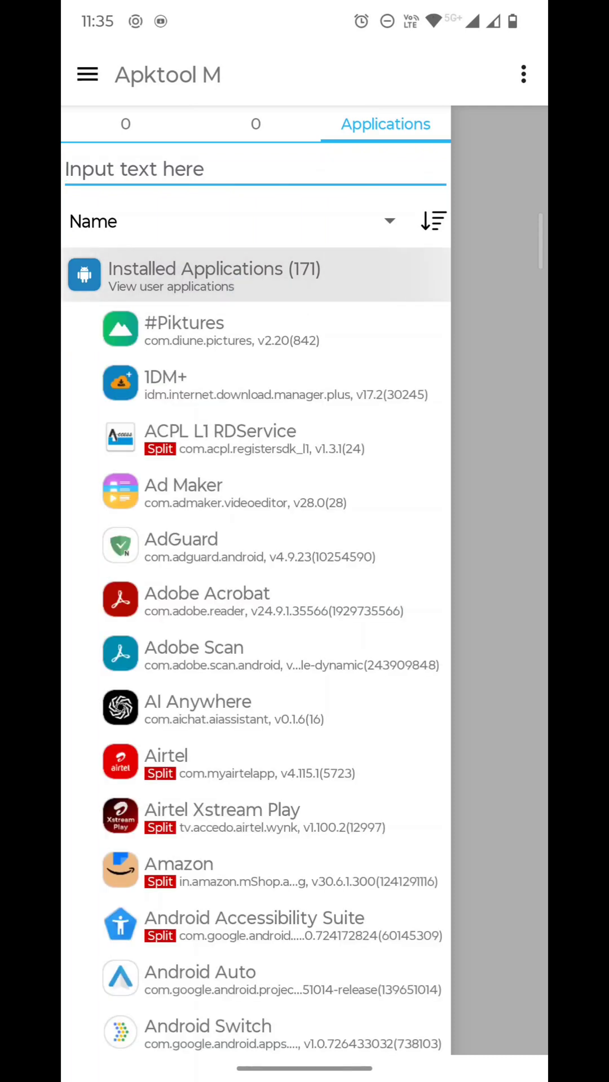
{"action": "scroll", "scroll_direction": "down", "scroll_amount": 3}
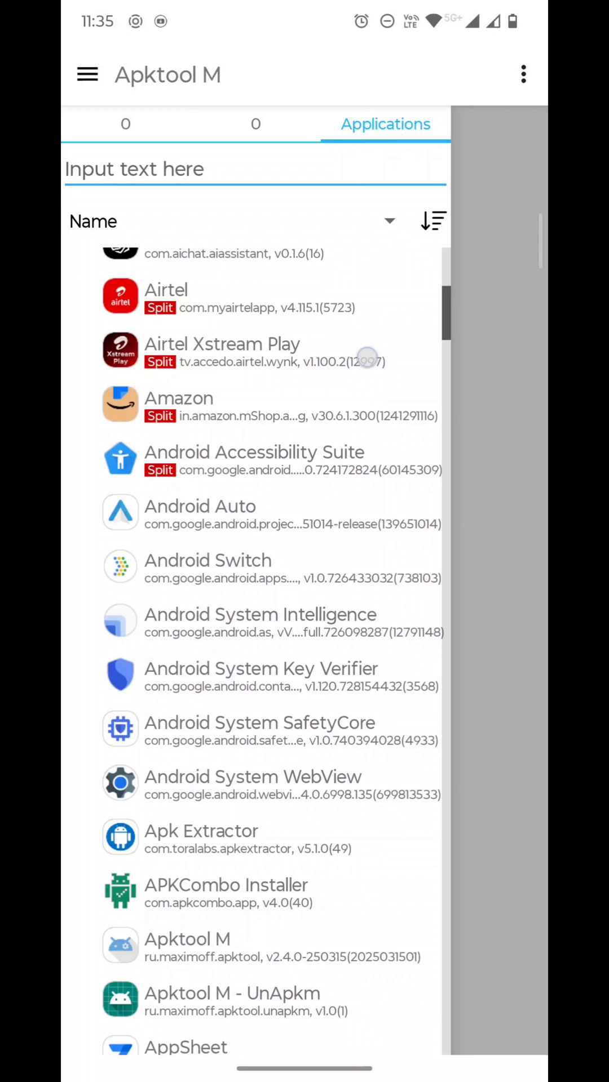
{"action": "scroll", "scroll_direction": "down", "scroll_amount": 3}
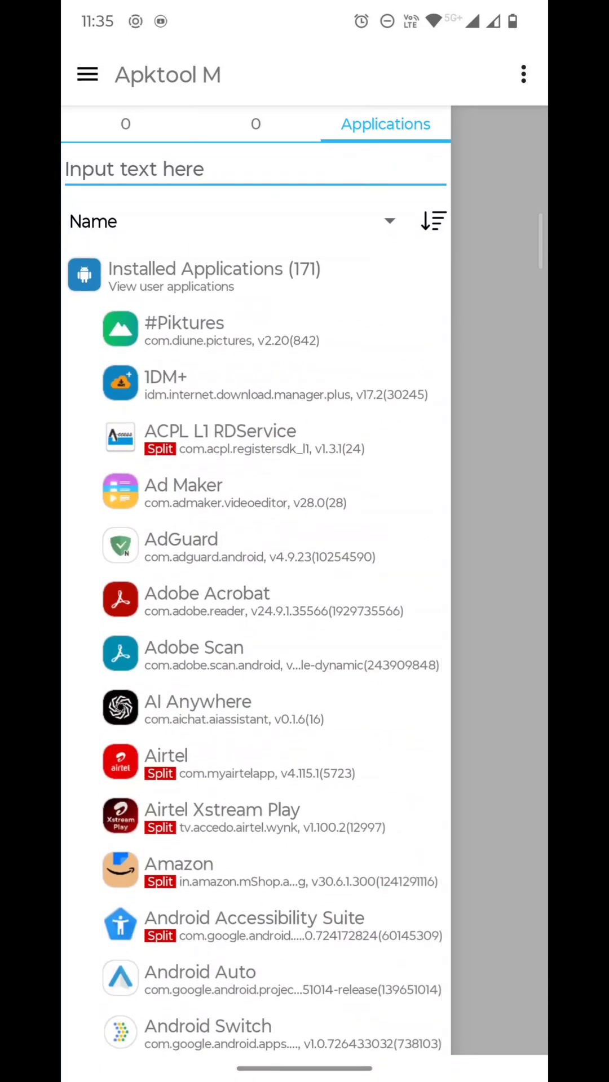
- Decompile the installed 1DM+ app with default options into an editable project
{"action": "left_click", "coordinate": [235, 386]}
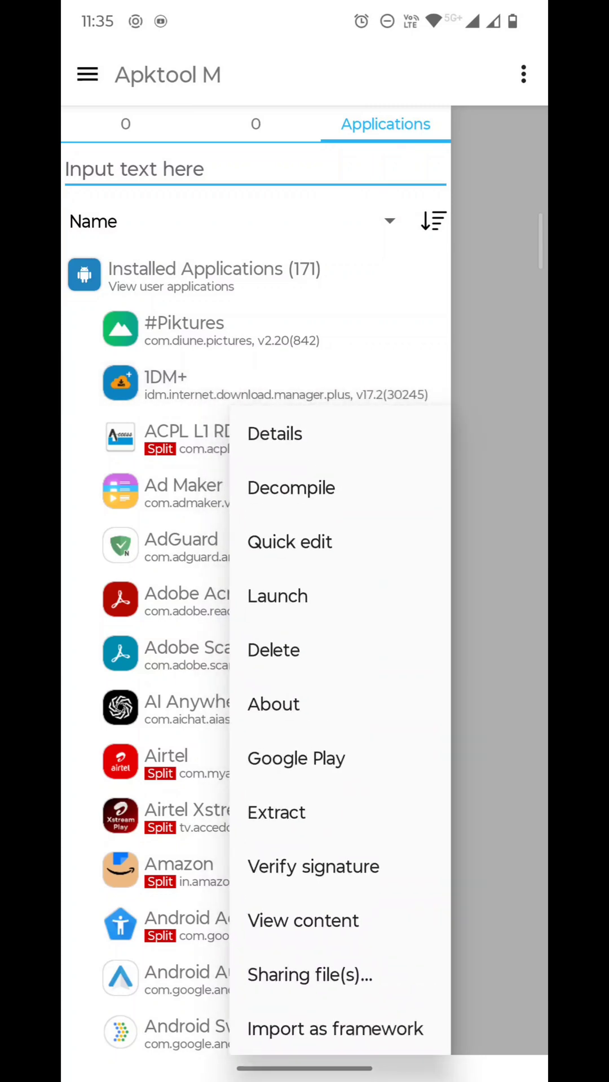
{"action": "left_click", "coordinate": [291, 487]}
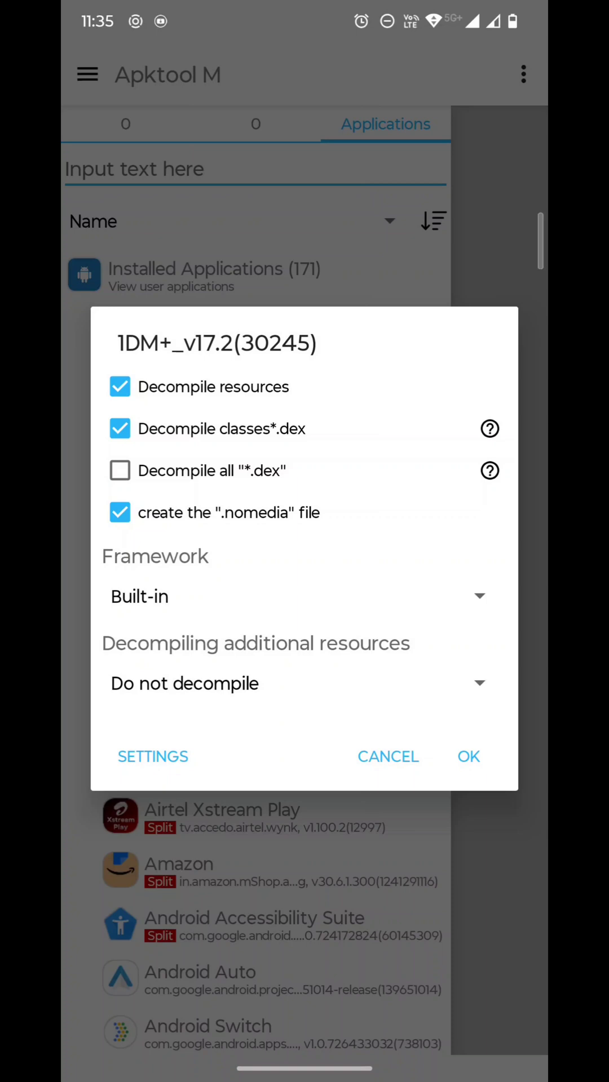
{"action": "left_click", "coordinate": [468, 757]}
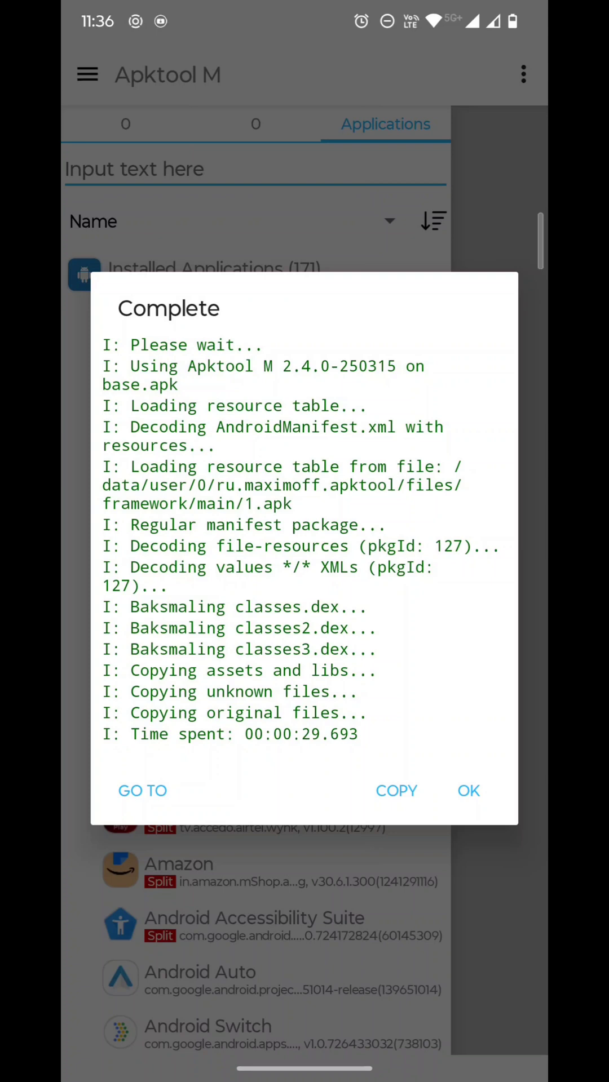
- Go to the decompiled 1DM+ project and enter its res/values folder with strings.xml
{"action": "left_click", "coordinate": [468, 790]}
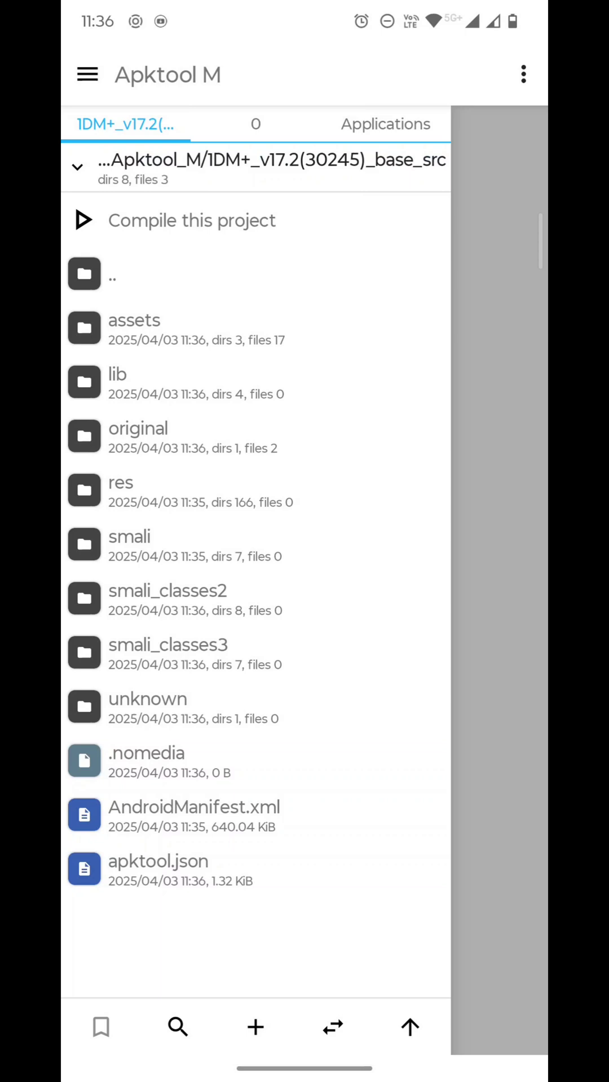
{"action": "left_click", "coordinate": [255, 166]}
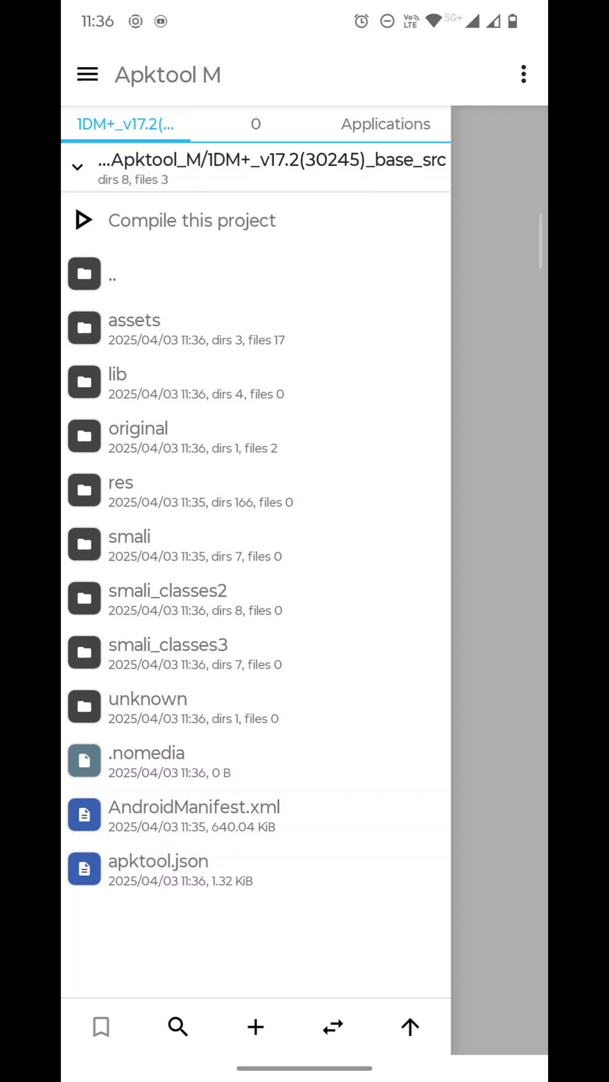
{"action": "left_click", "coordinate": [256, 165]}
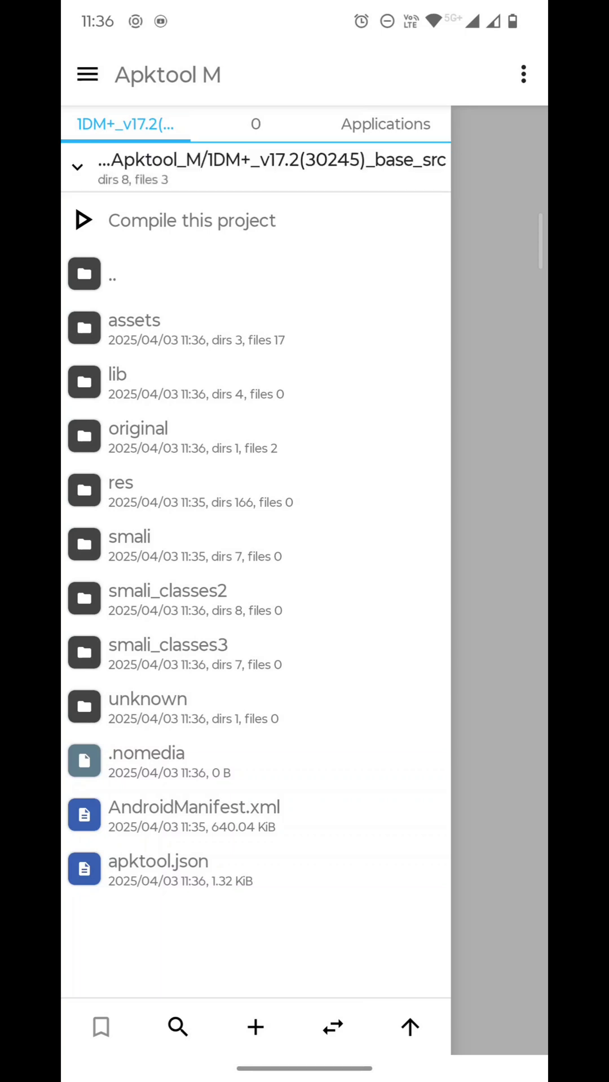
{"action": "left_click", "coordinate": [256, 167]}
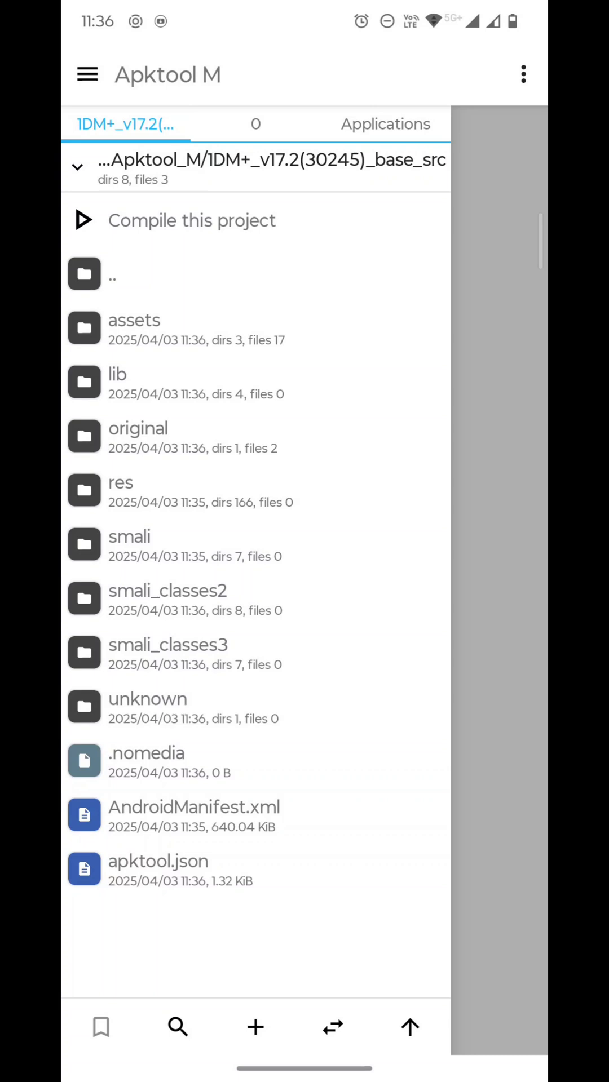
{"action": "left_click", "coordinate": [121, 492]}
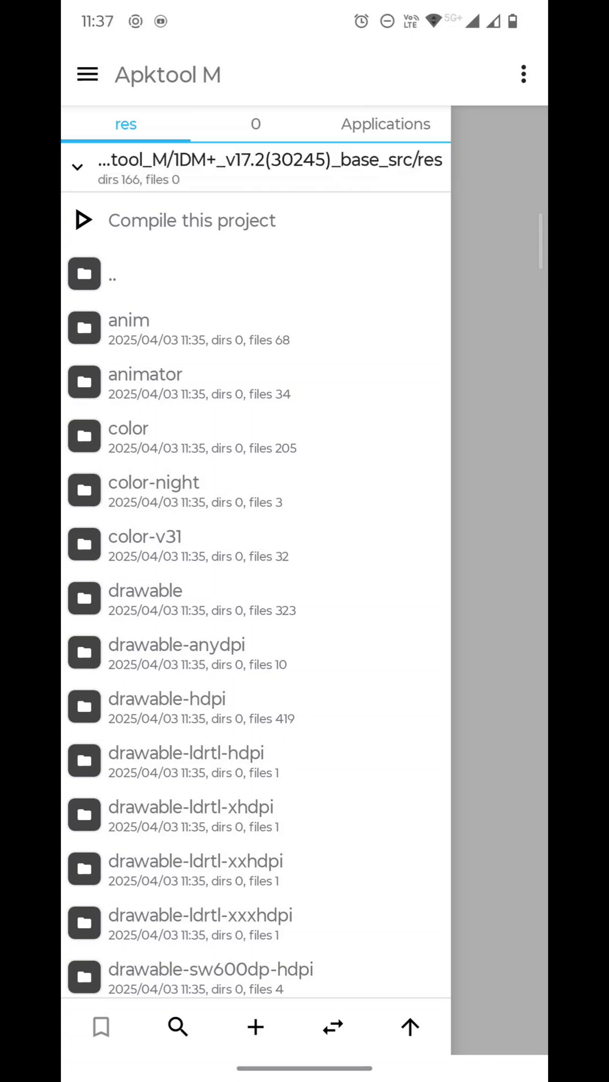
{"action": "scroll", "scroll_direction": "down", "scroll_amount": 3}
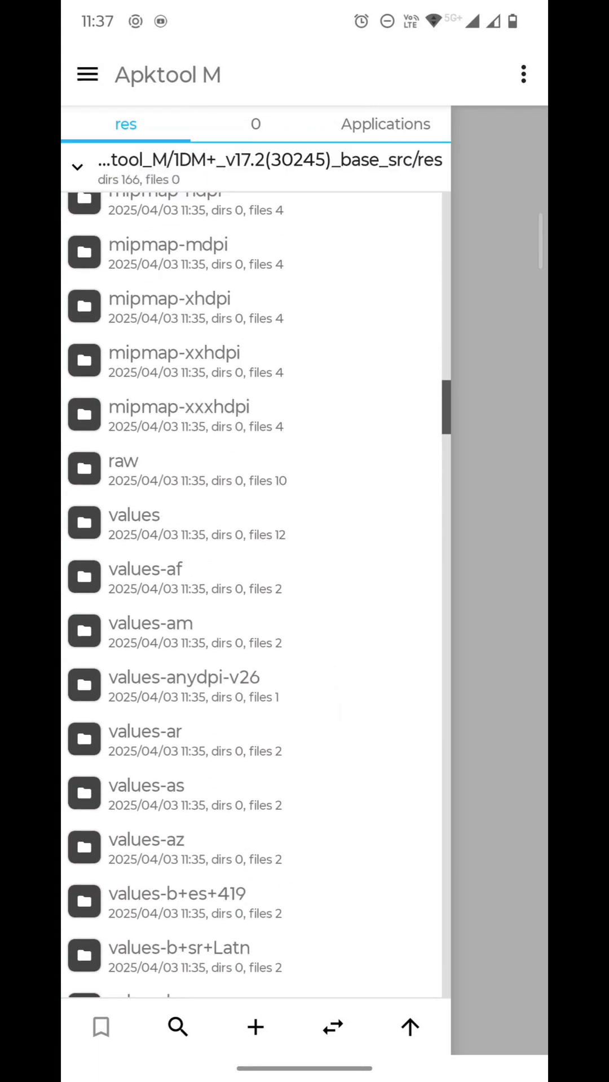
{"action": "left_click", "coordinate": [133, 522]}
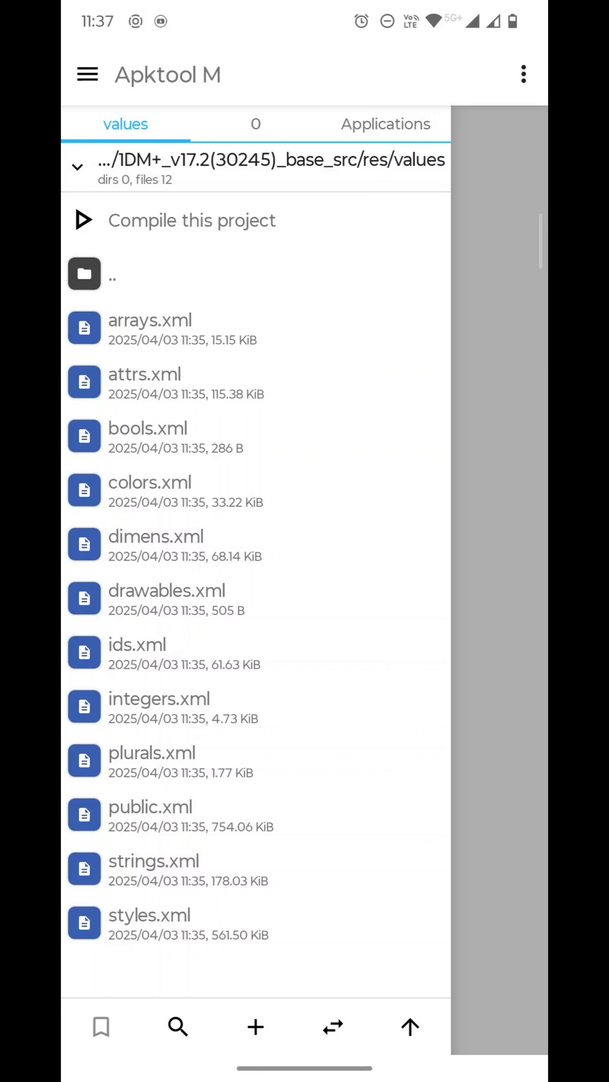
- Append '+' to the app_name entry in strings.xml, save it, and return to the project root
{"action": "left_click", "coordinate": [152, 861]}
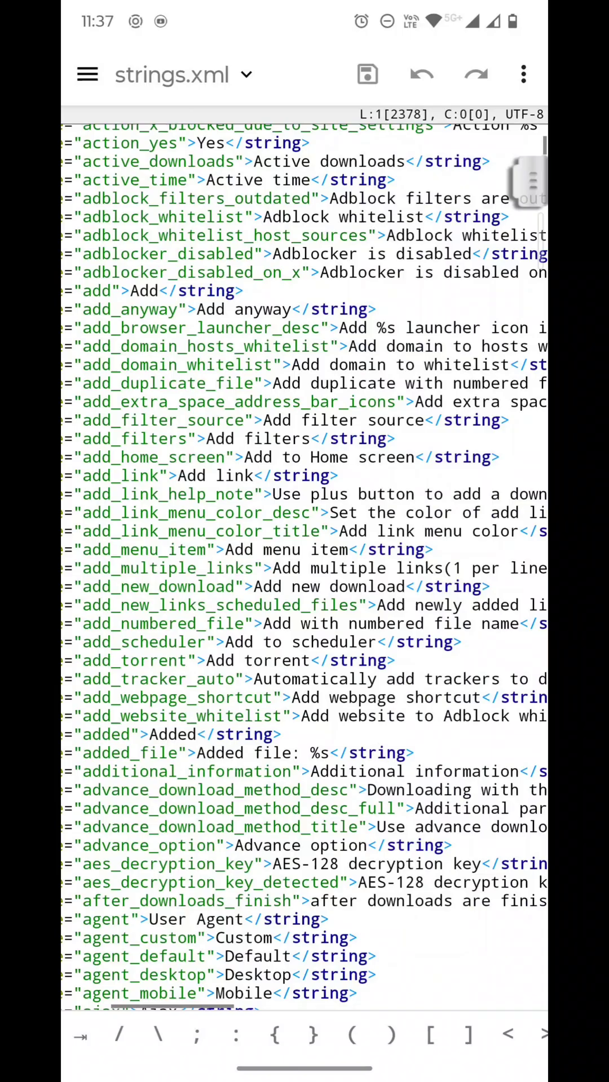
{"action": "scroll", "scroll_direction": "down", "scroll_amount": 3}
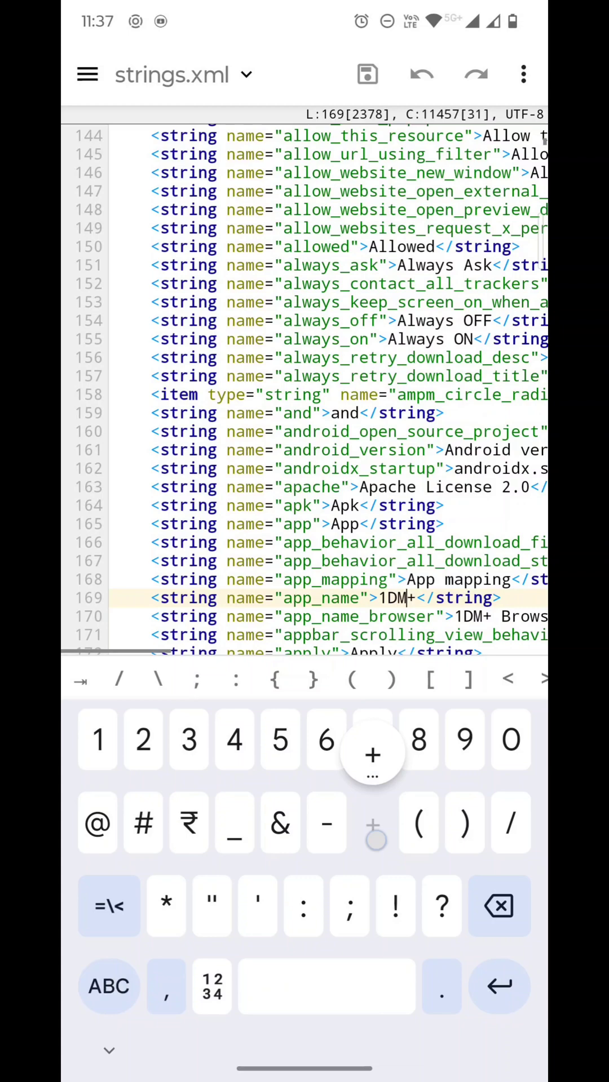
{"action": "type", "text": "++"}
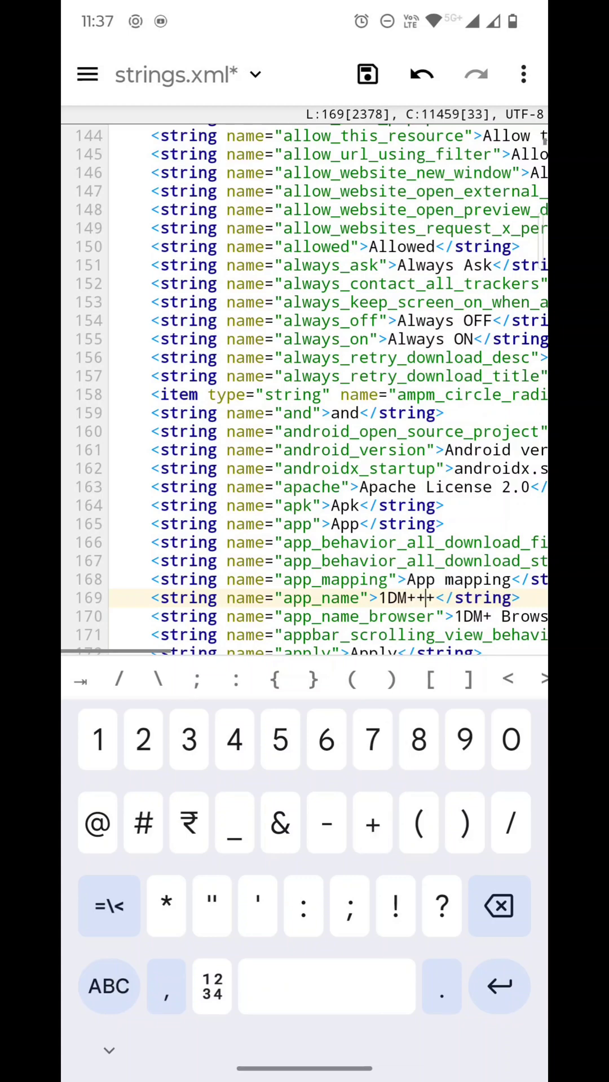
{"action": "left_click", "coordinate": [366, 75]}
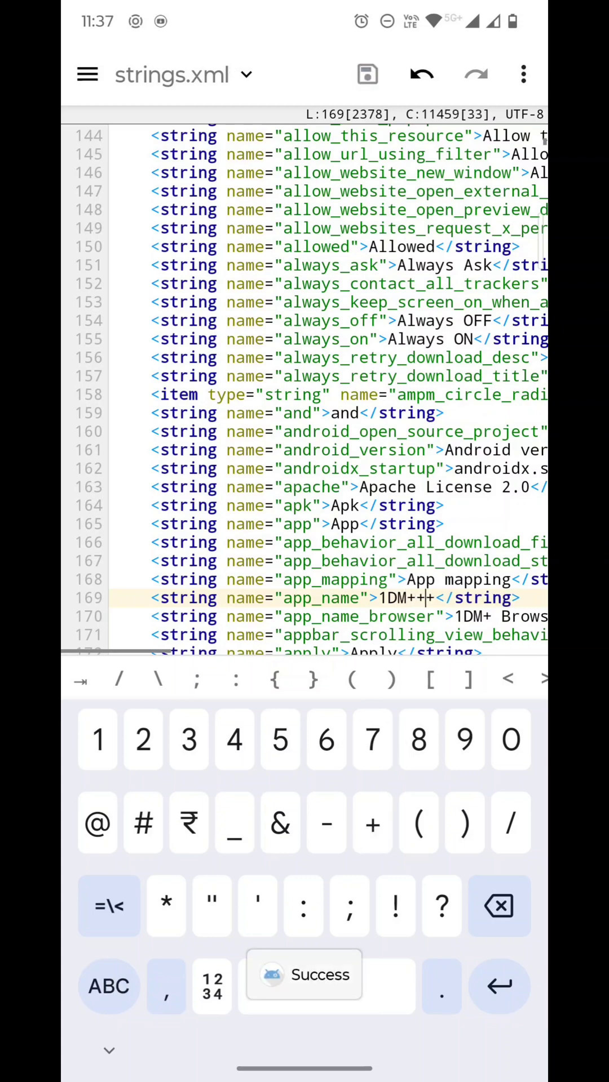
{"action": "left_click", "coordinate": [87, 75]}
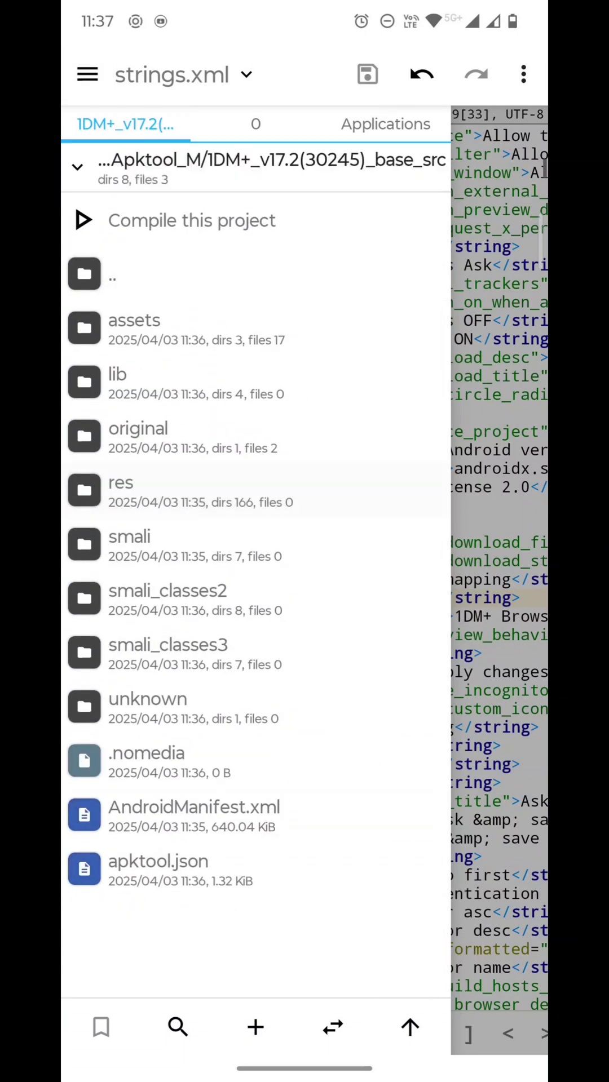
- Compile the project with aapt and the default testkey signature into a new APK
{"action": "left_click", "coordinate": [191, 220]}
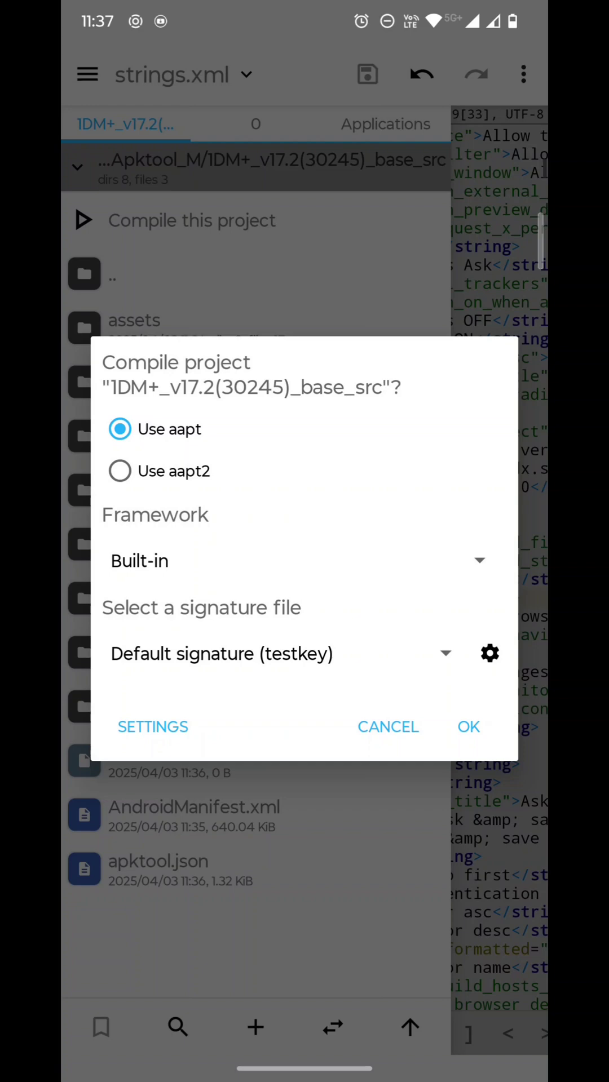
{"action": "left_click", "coordinate": [468, 726]}
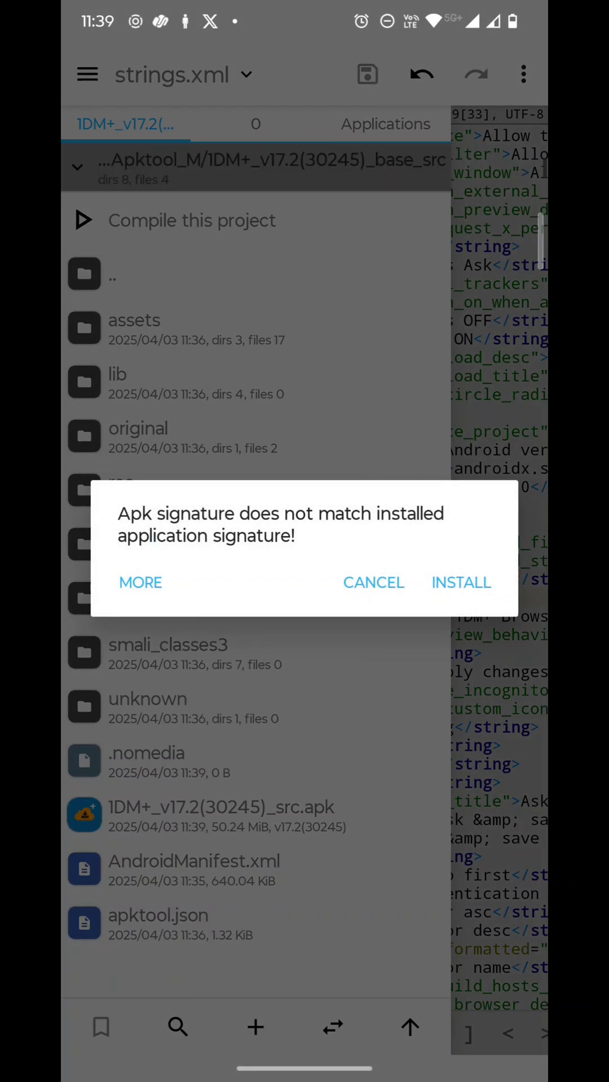
- Install the rebuilt 1DM+ APK on the phone despite the signature mismatch
{"action": "left_click", "coordinate": [460, 582]}
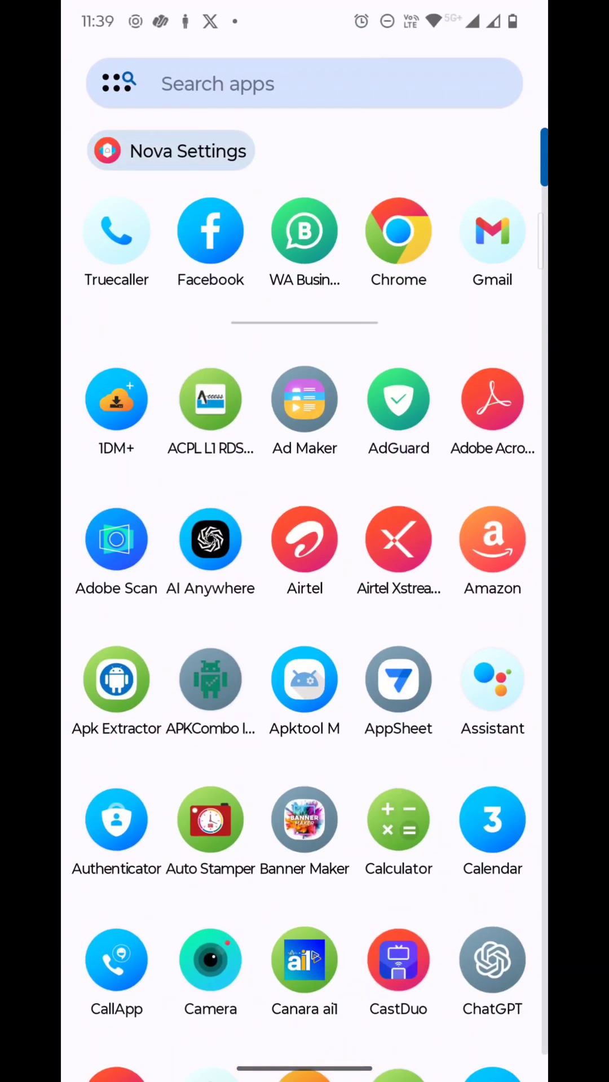
{"action": "left_click", "coordinate": [171, 150]}
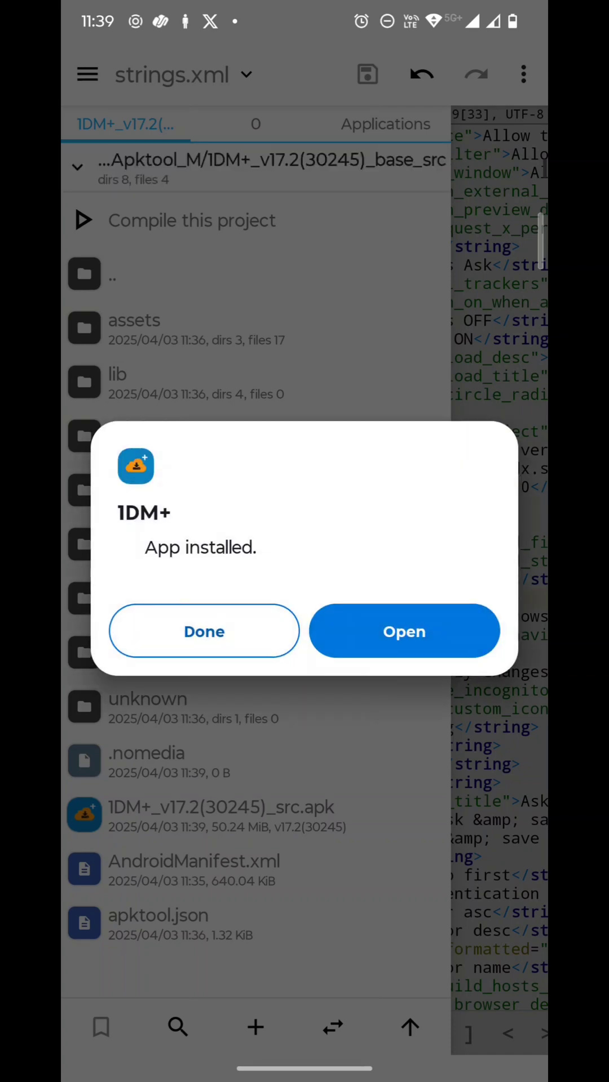
- Launch the installed app, confirm its language choice, and return to the project file list
{"action": "left_click", "coordinate": [403, 631]}
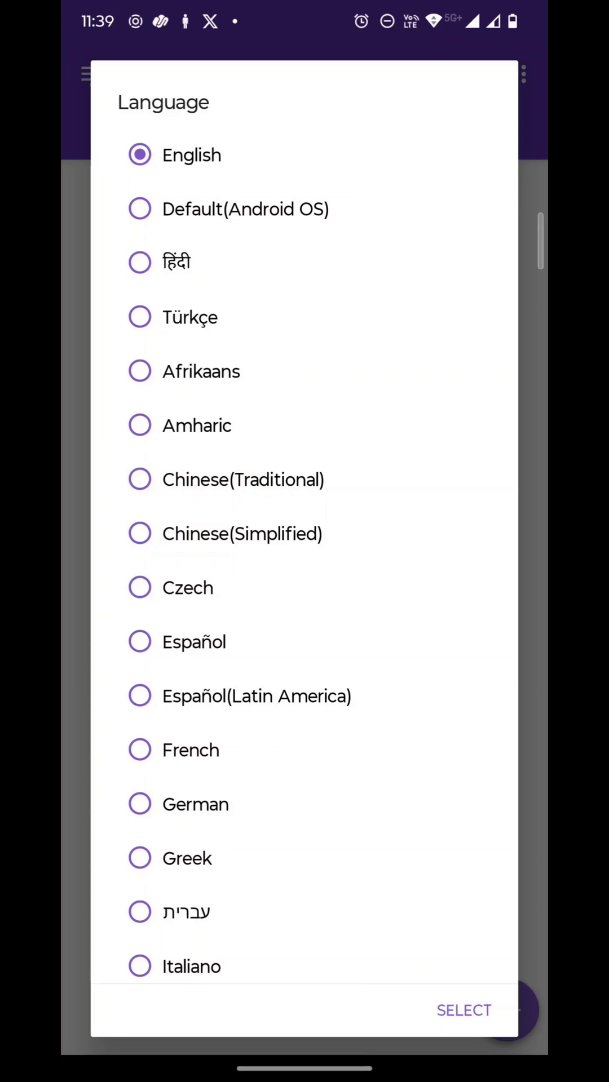
{"action": "left_click", "coordinate": [464, 1010]}
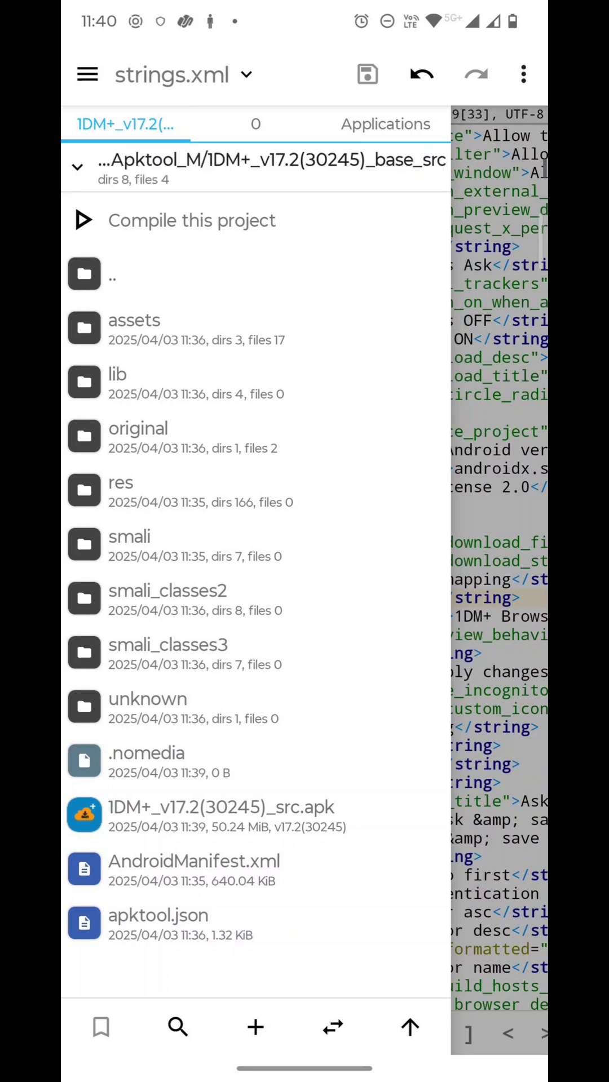
{"action": "left_click", "coordinate": [270, 166]}
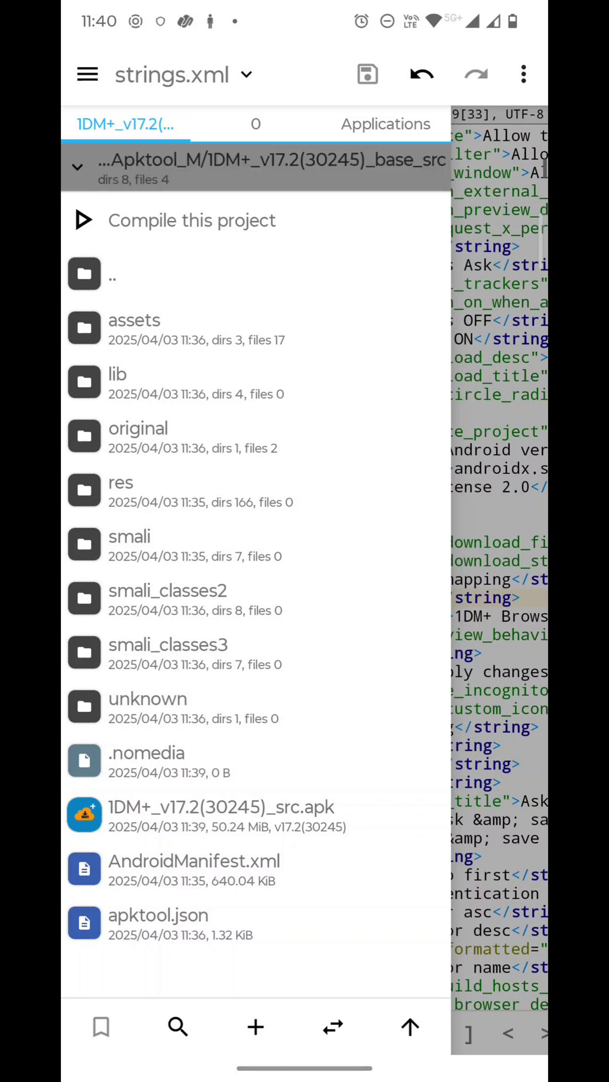